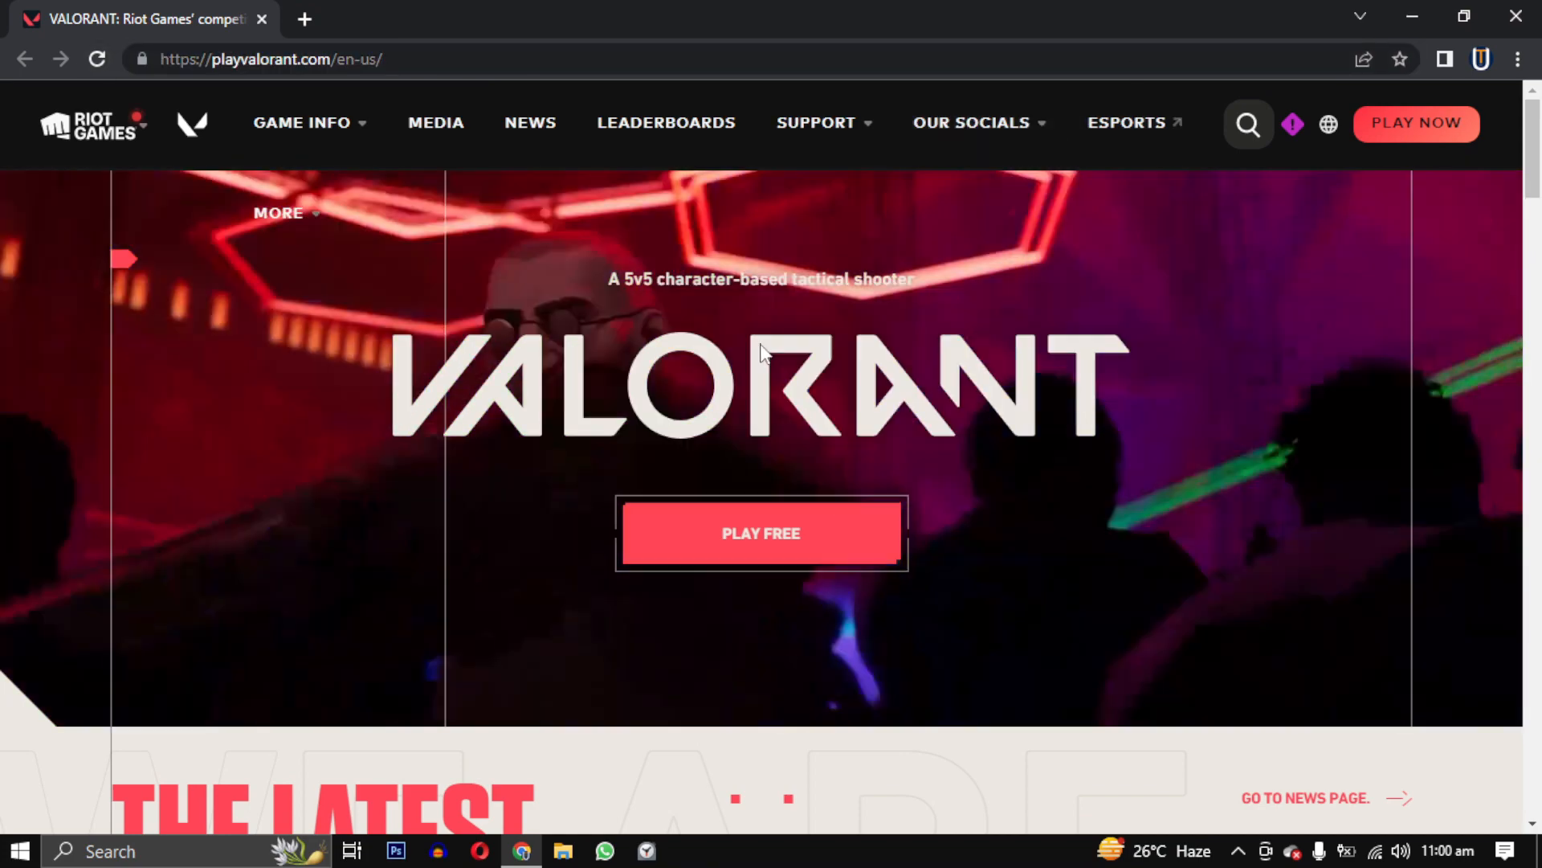
Choose PLAY FREE on playvalorant.com to bring up the Get Set Up To Play dialog.
left_click(270, 59)
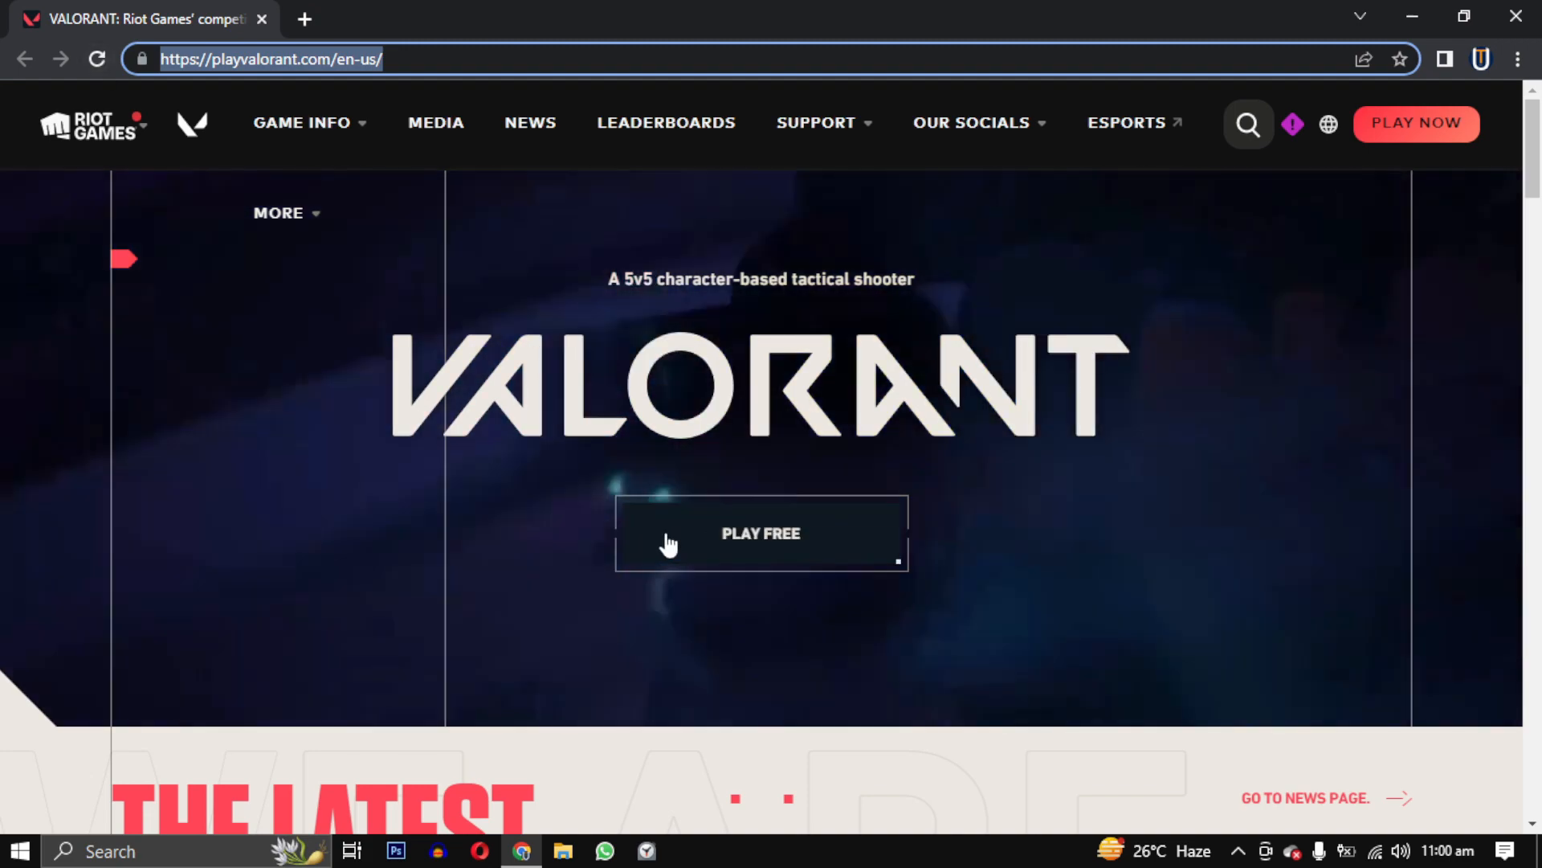
left_click(760, 534)
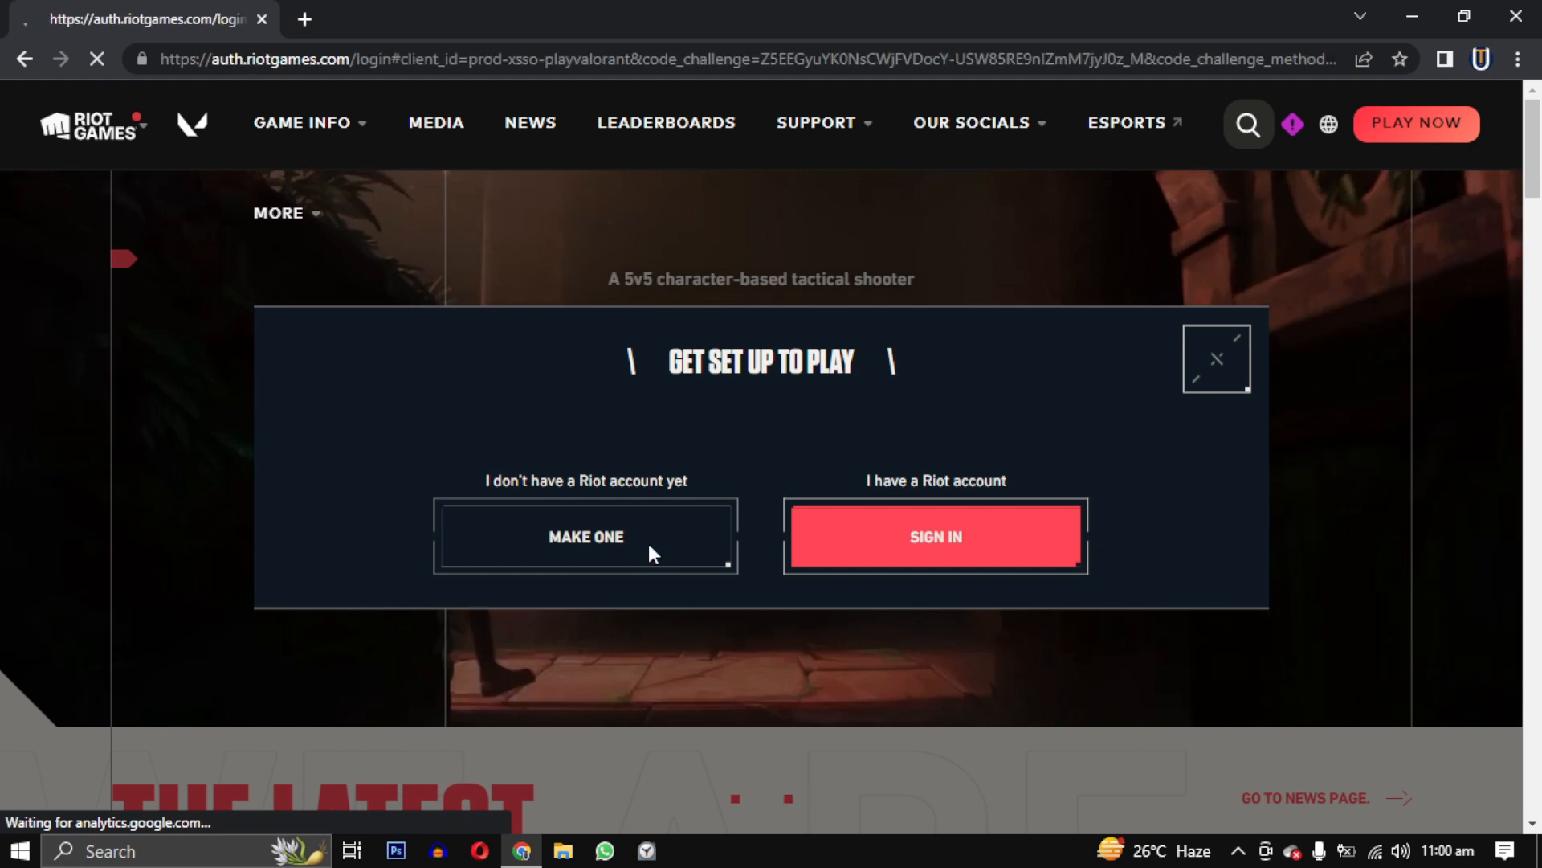
Start making a Riot account via Google sign-up and select the Google account to use.
left_click(585, 536)
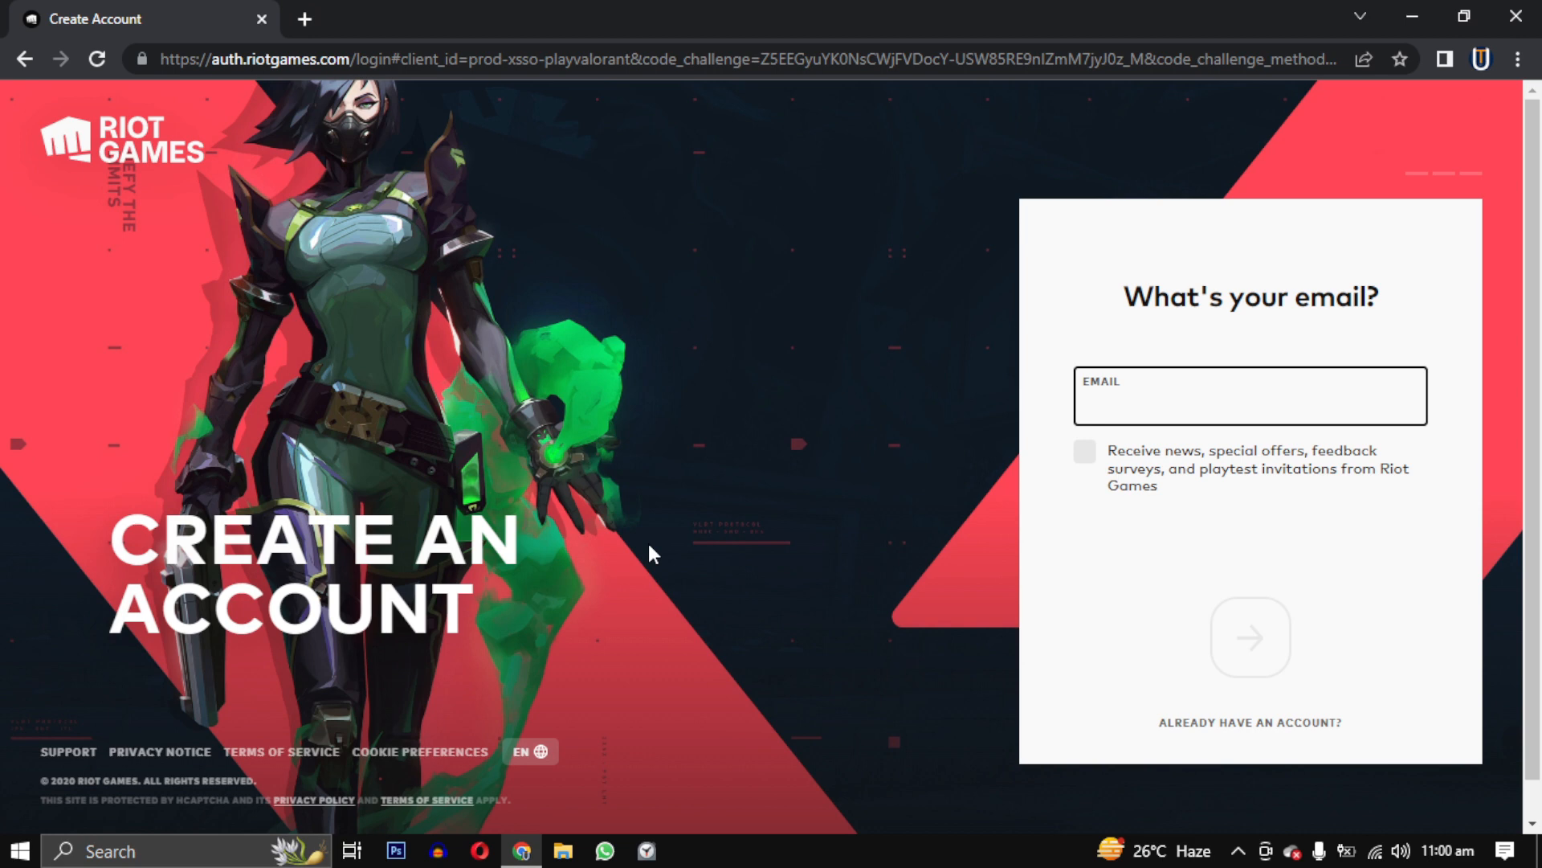
left_click(1250, 396)
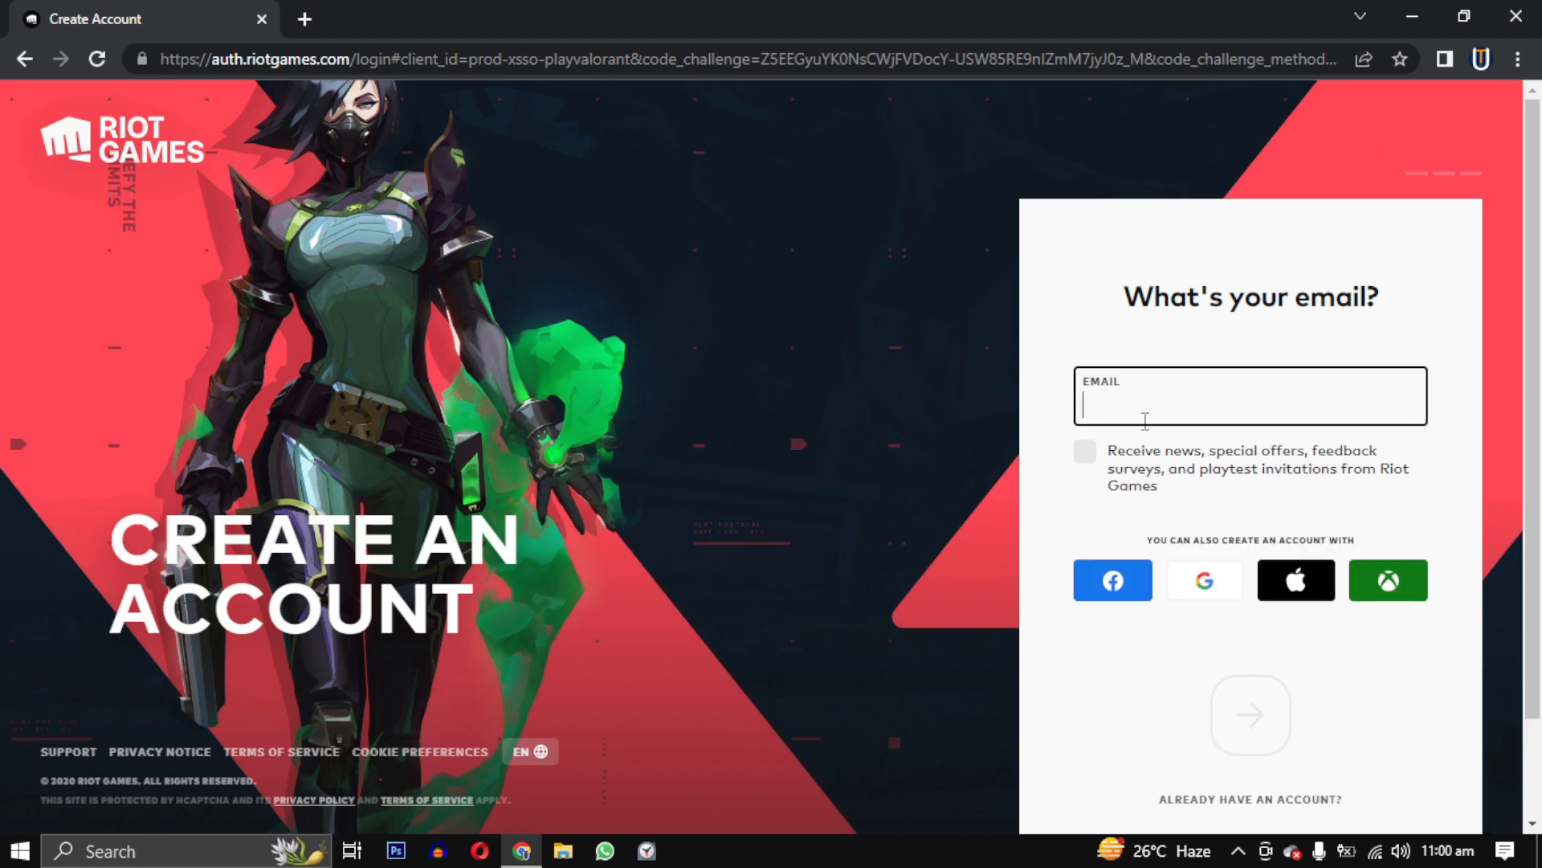
mouse_move(1204, 580)
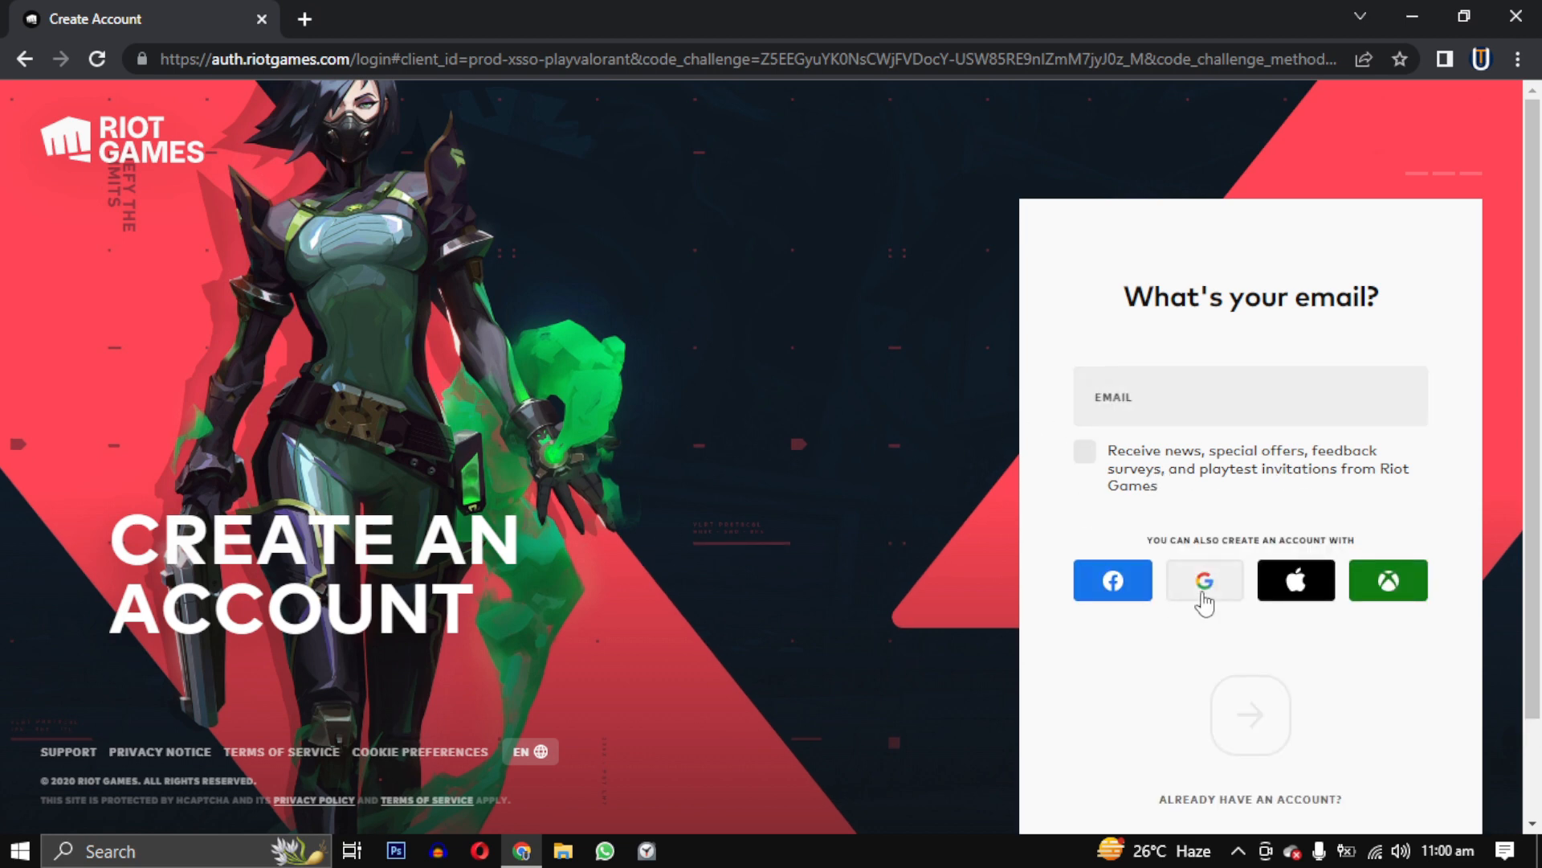
left_click(1204, 580)
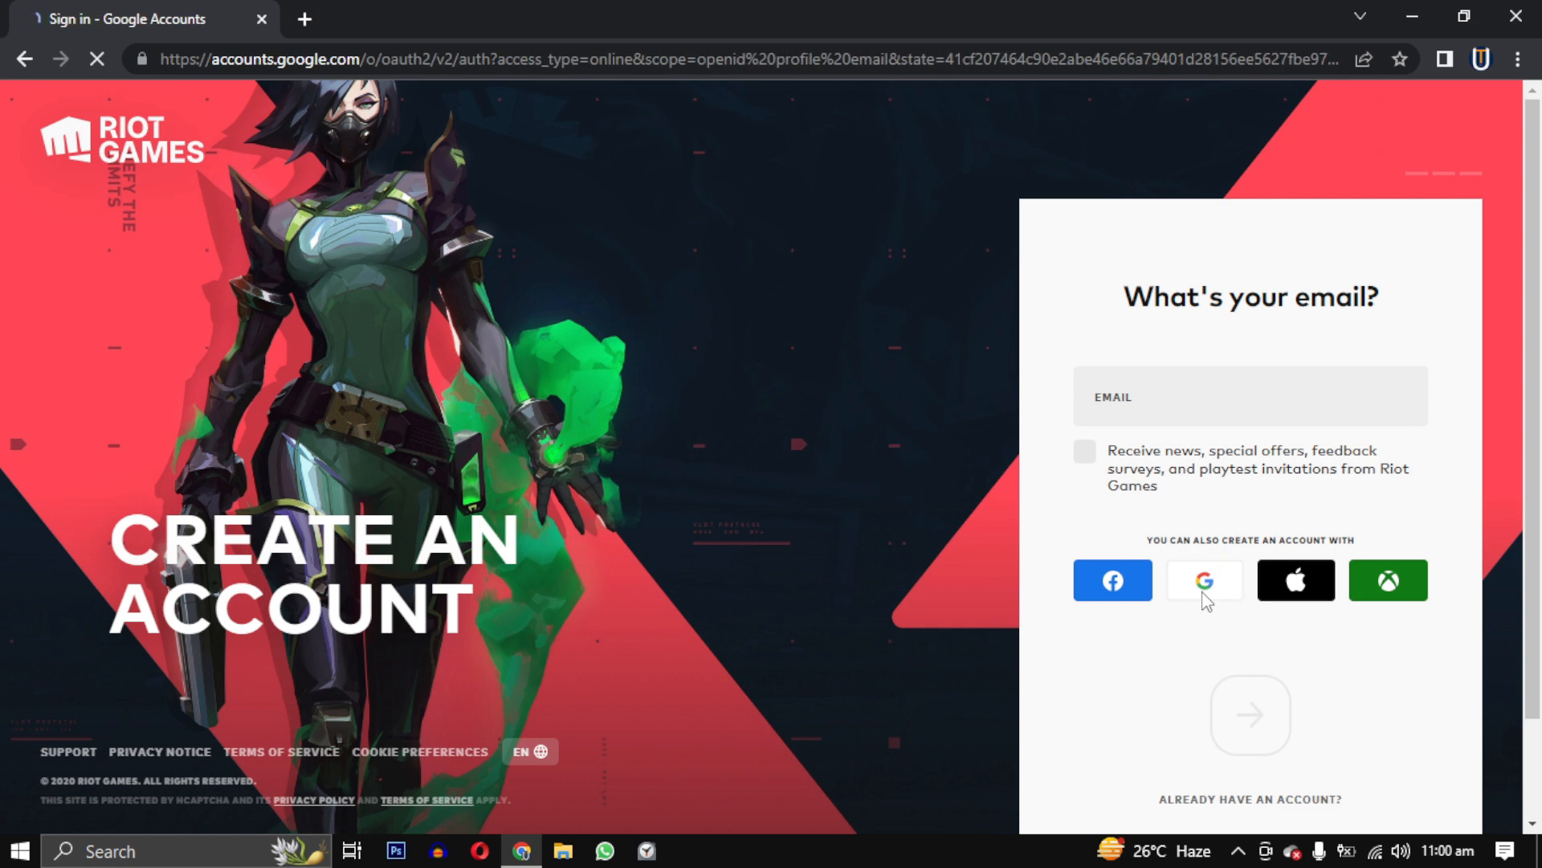
left_click(1204, 580)
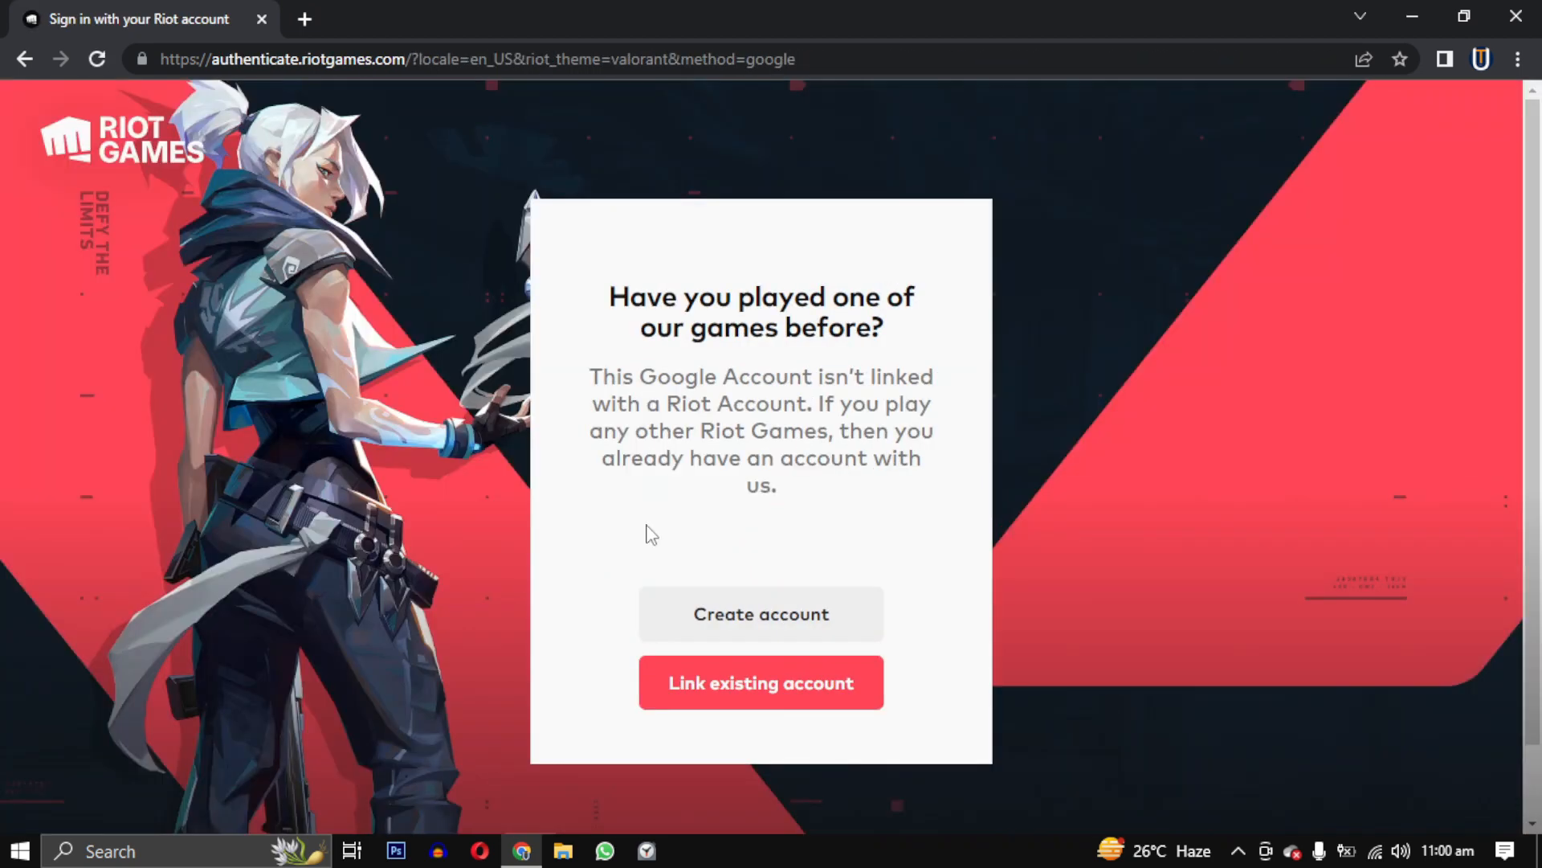
Create a new Riot account for the Google login and begin filling in the date of birth.
left_click(760, 614)
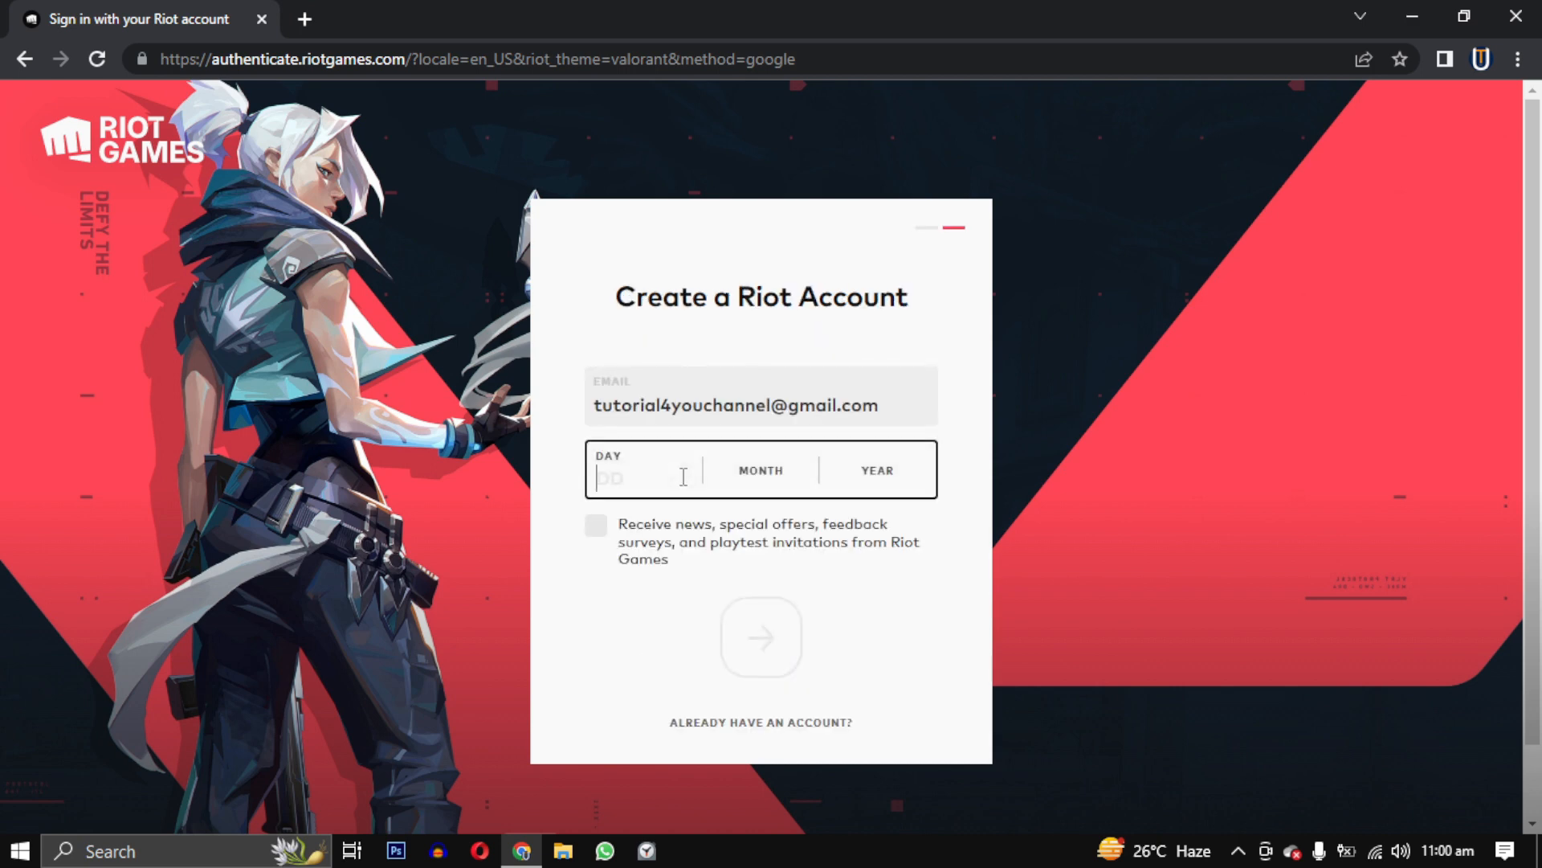
left_click(760, 638)
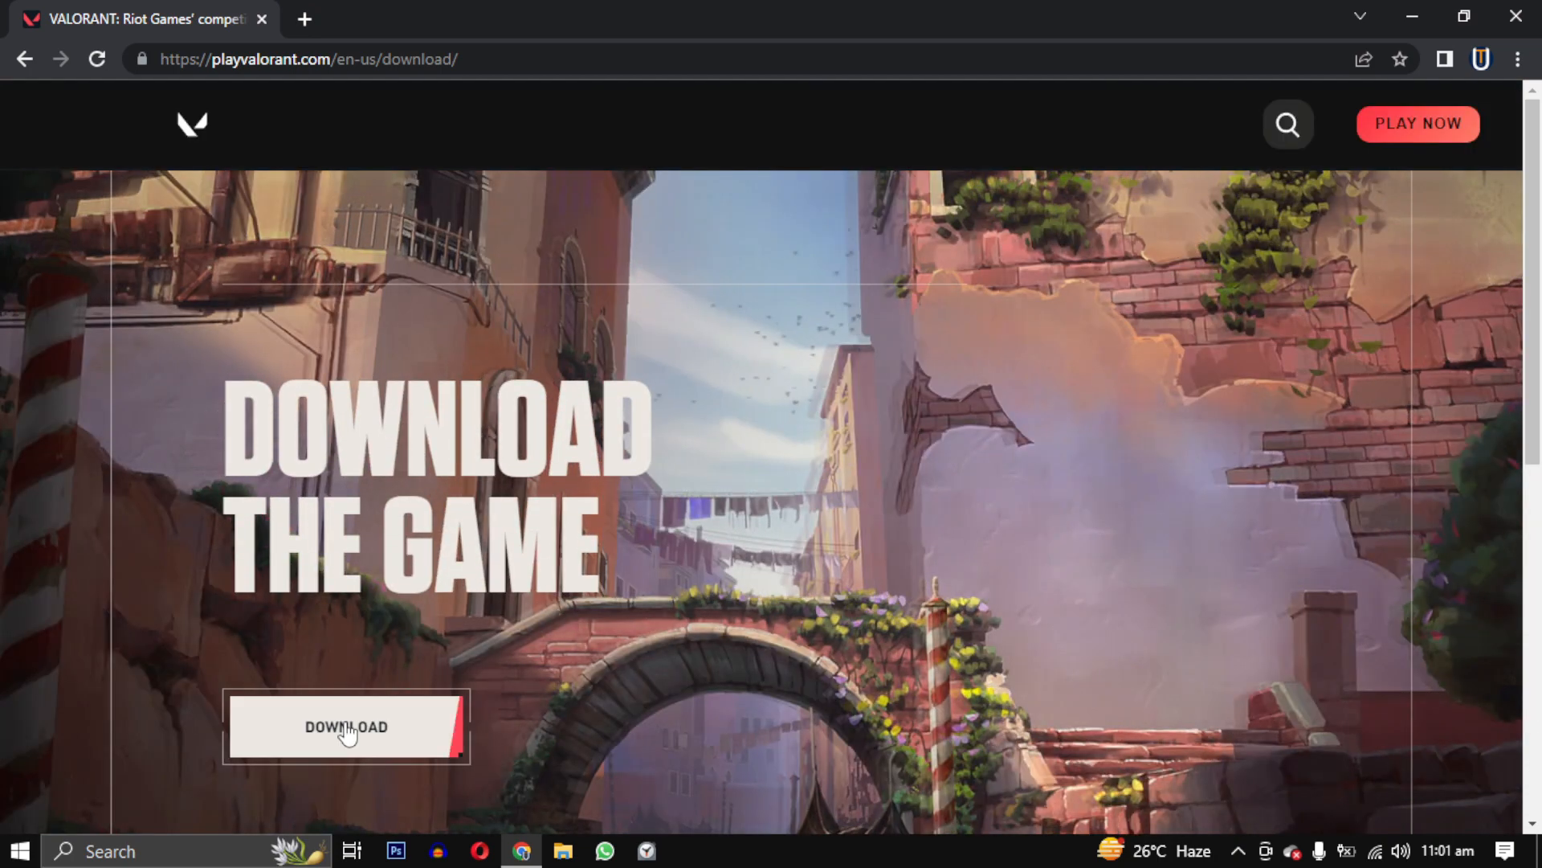
Download Install VALORANT.exe, run it and approve its UAC prompt.
left_click(345, 726)
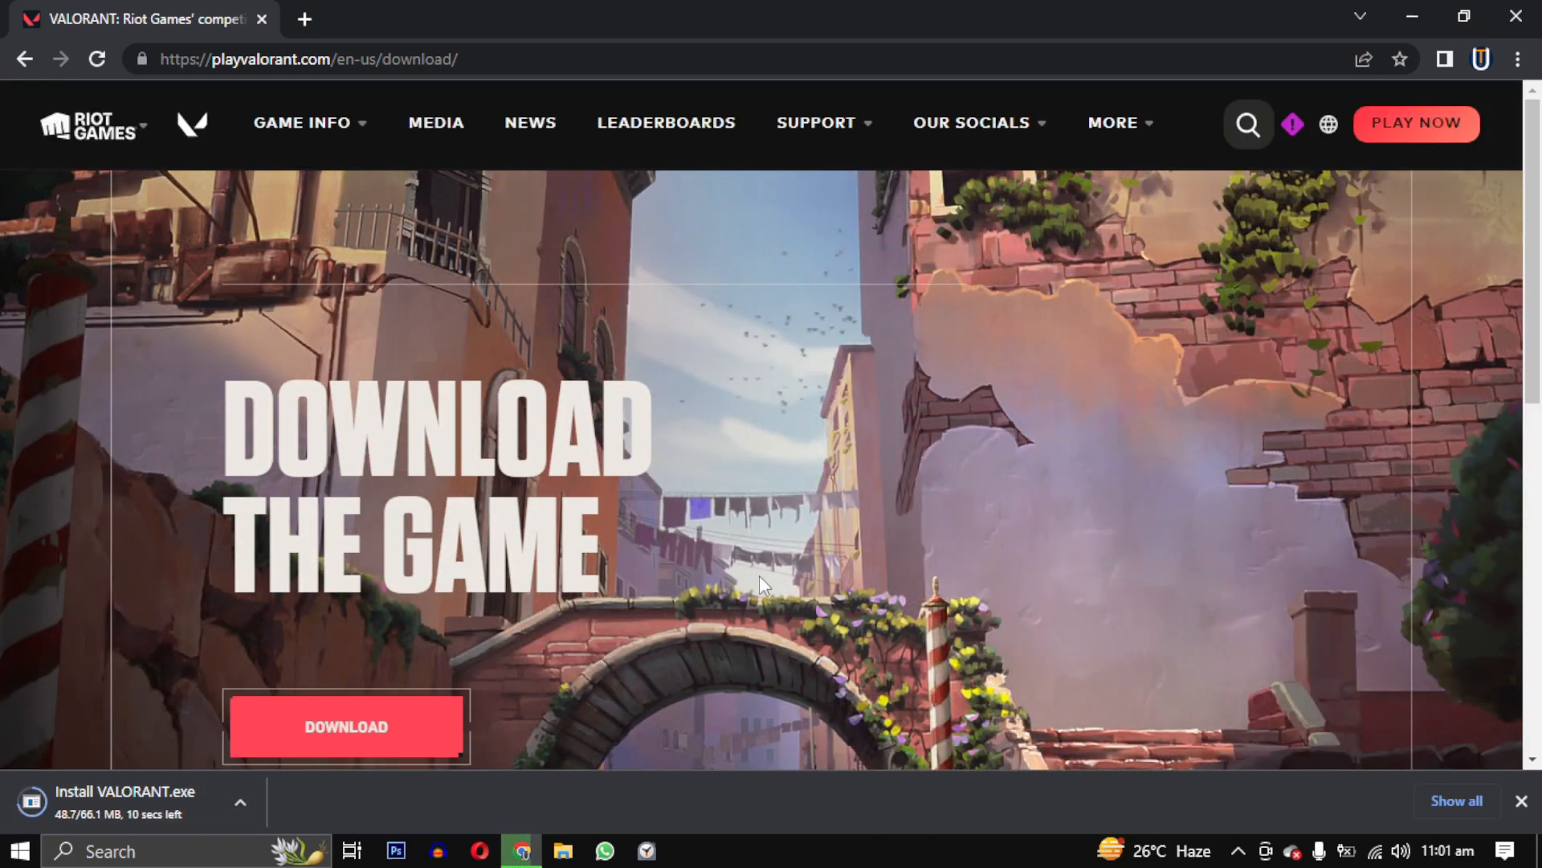
left_click(240, 803)
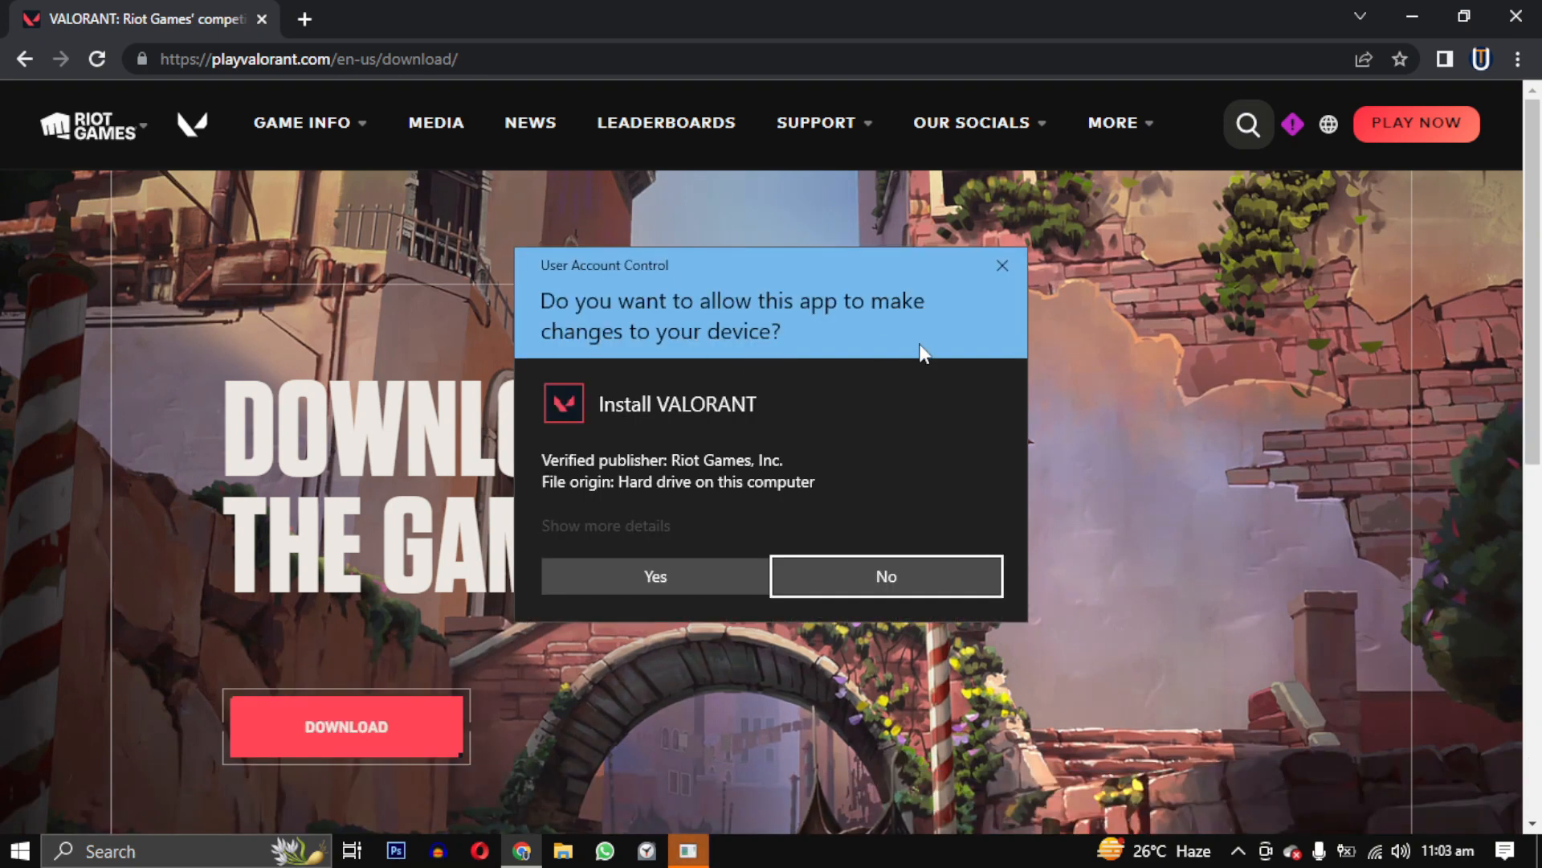
left_click(883, 575)
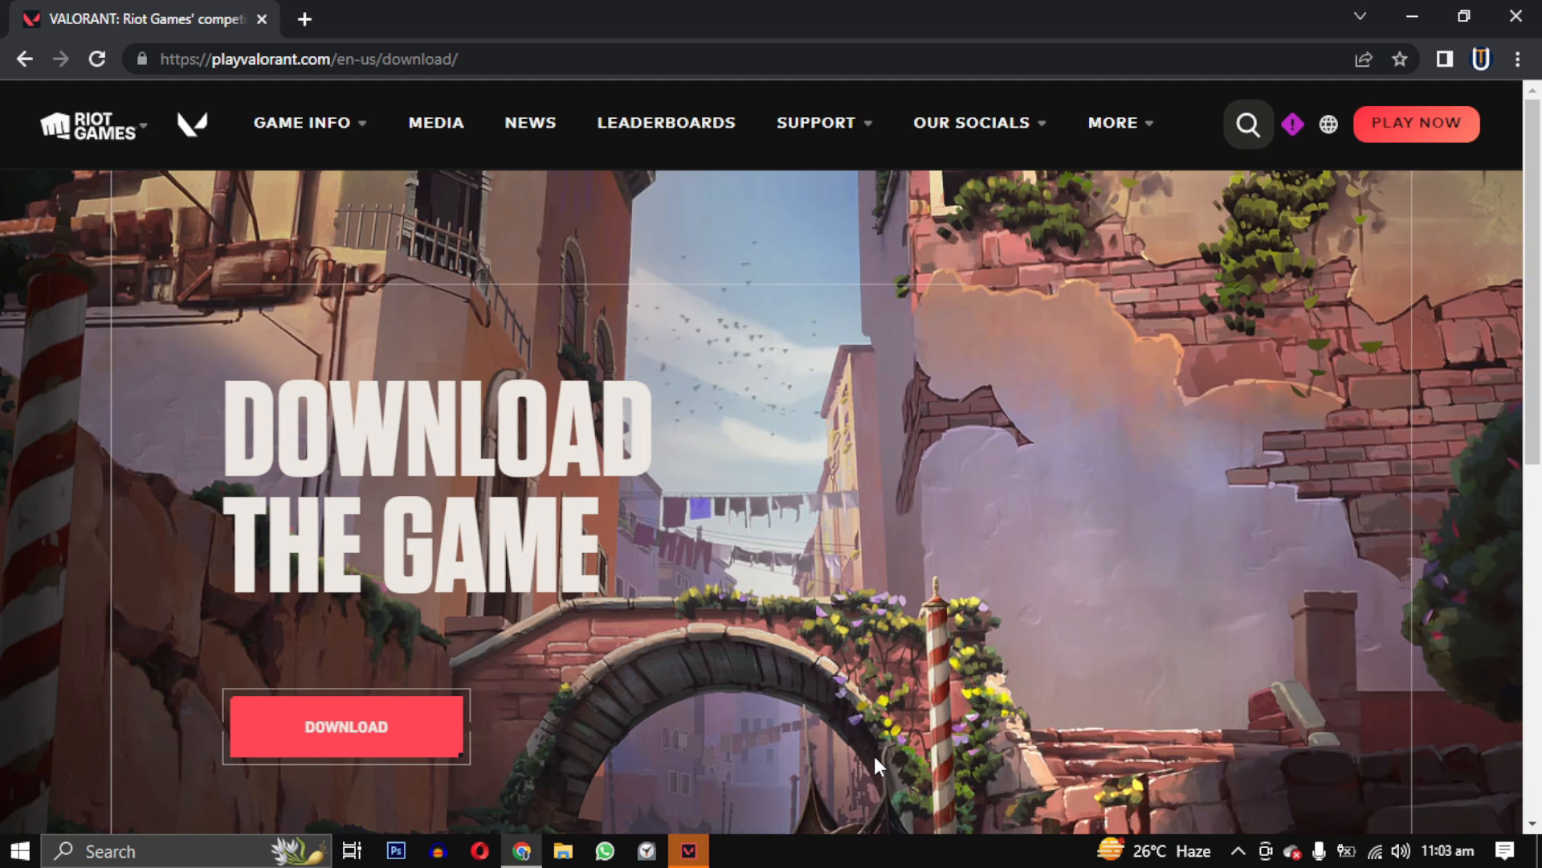
Install VALORANT and allow Riot Client to make changes to the device.
left_click(347, 726)
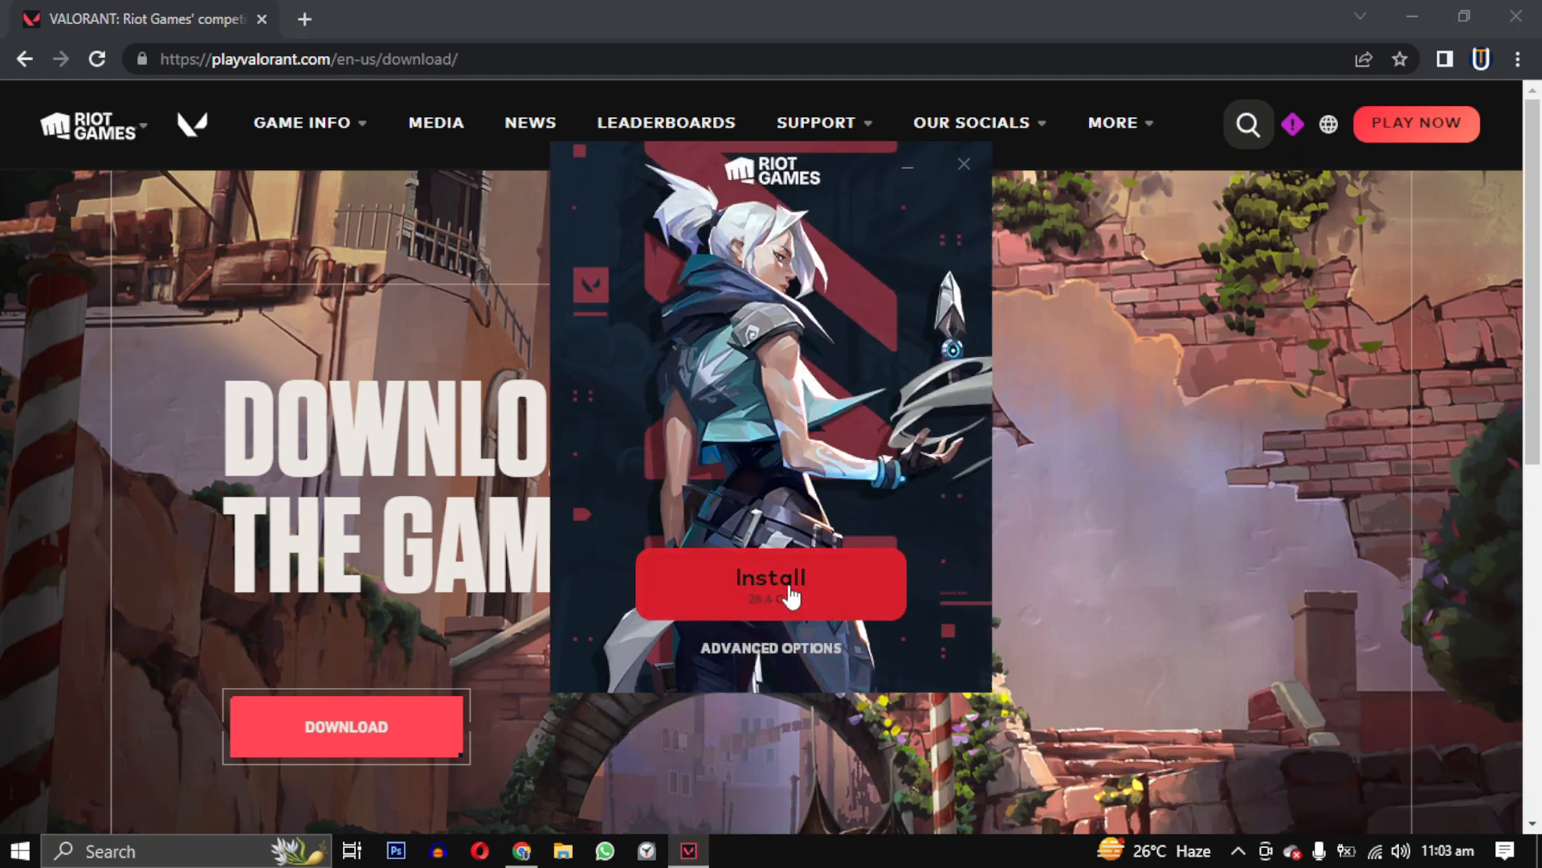
left_click(770, 582)
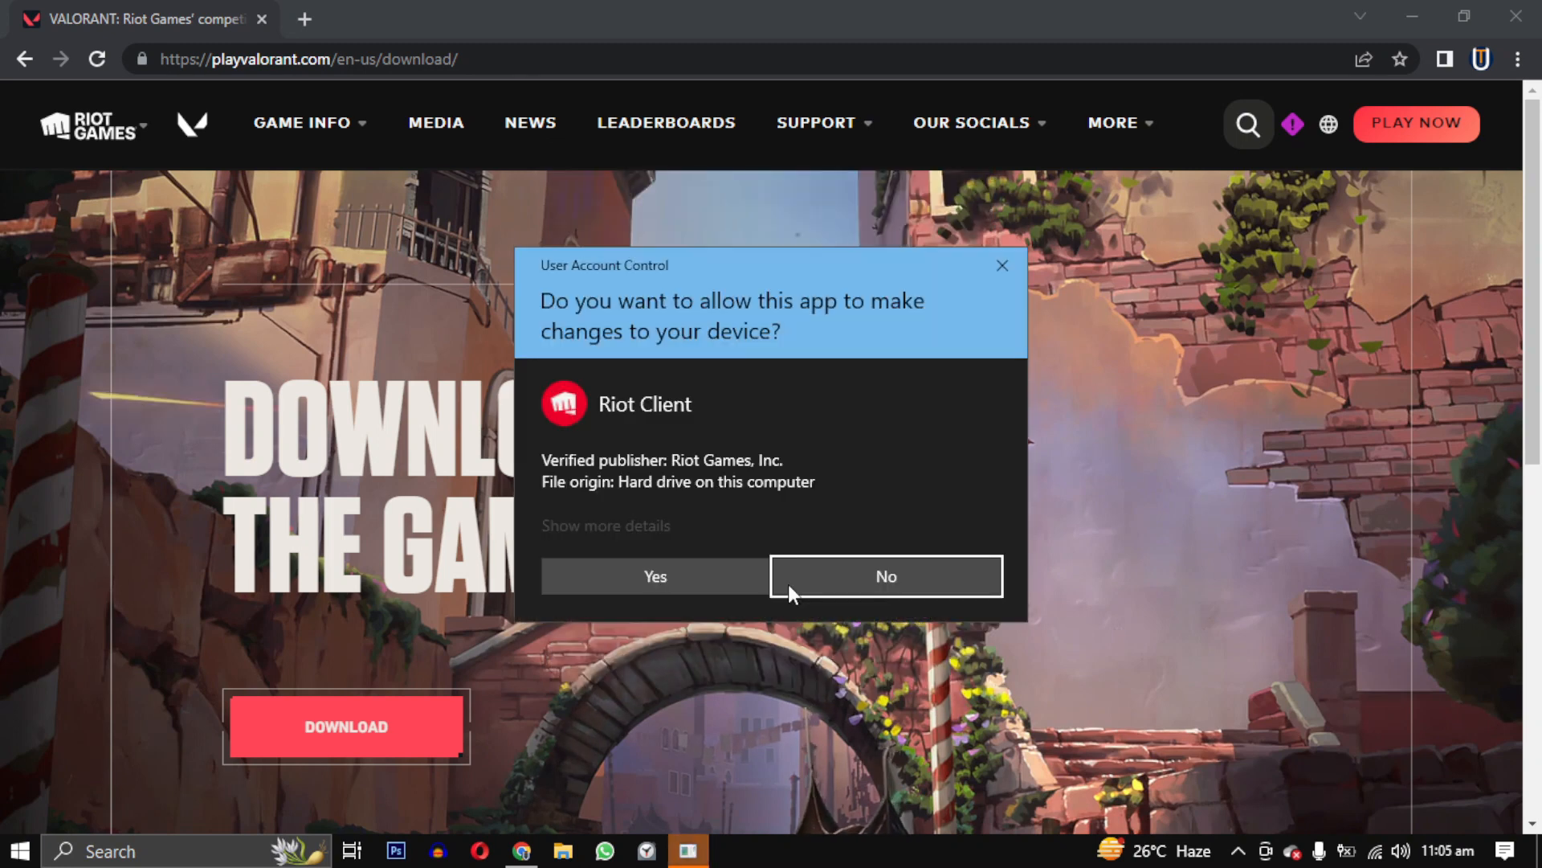
left_click(655, 575)
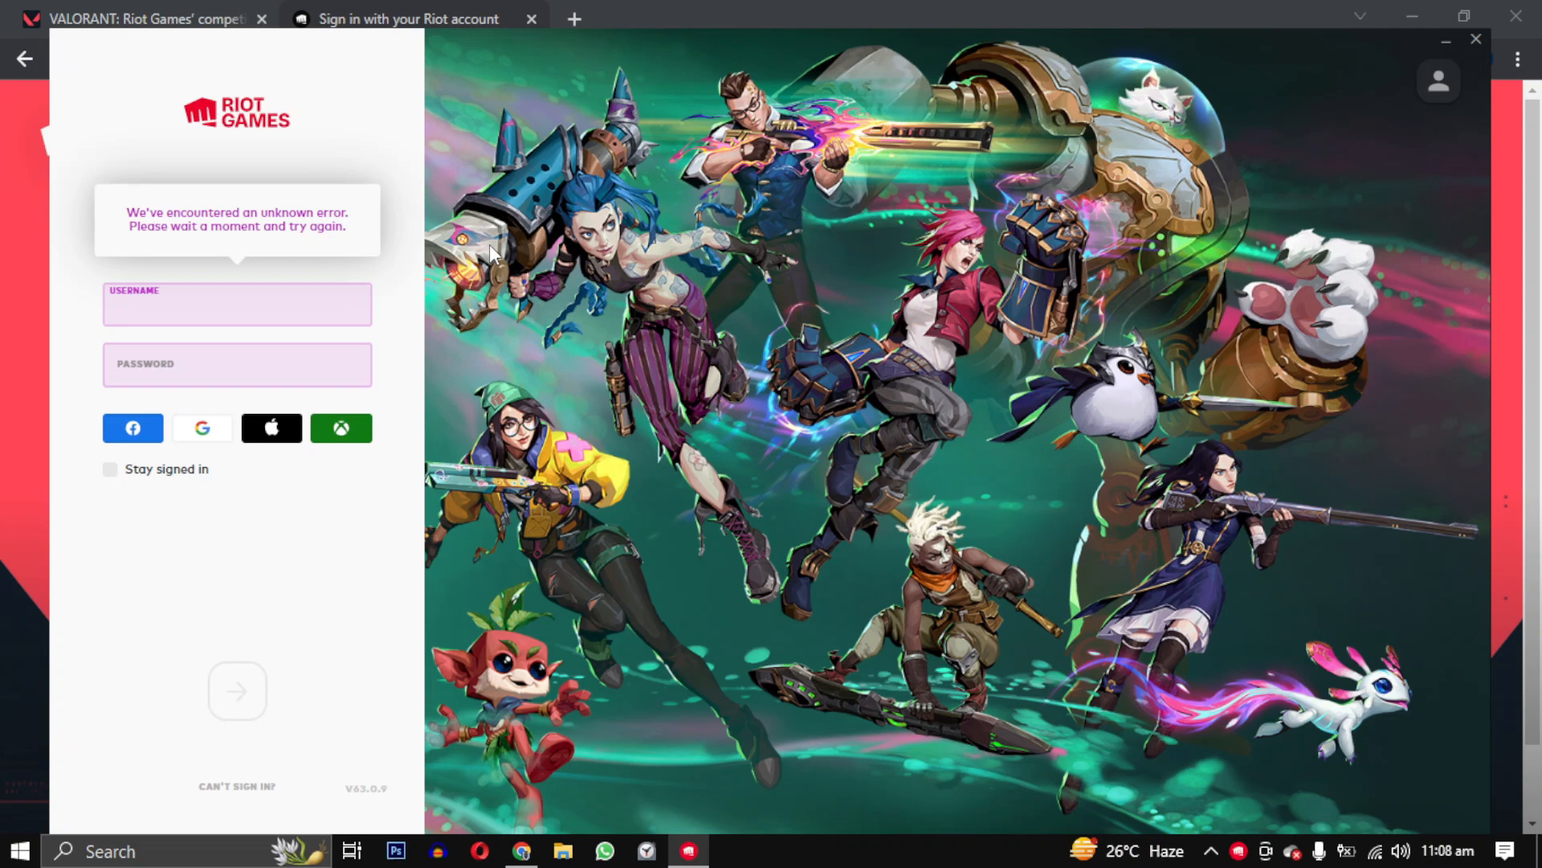
mouse_move(214, 452)
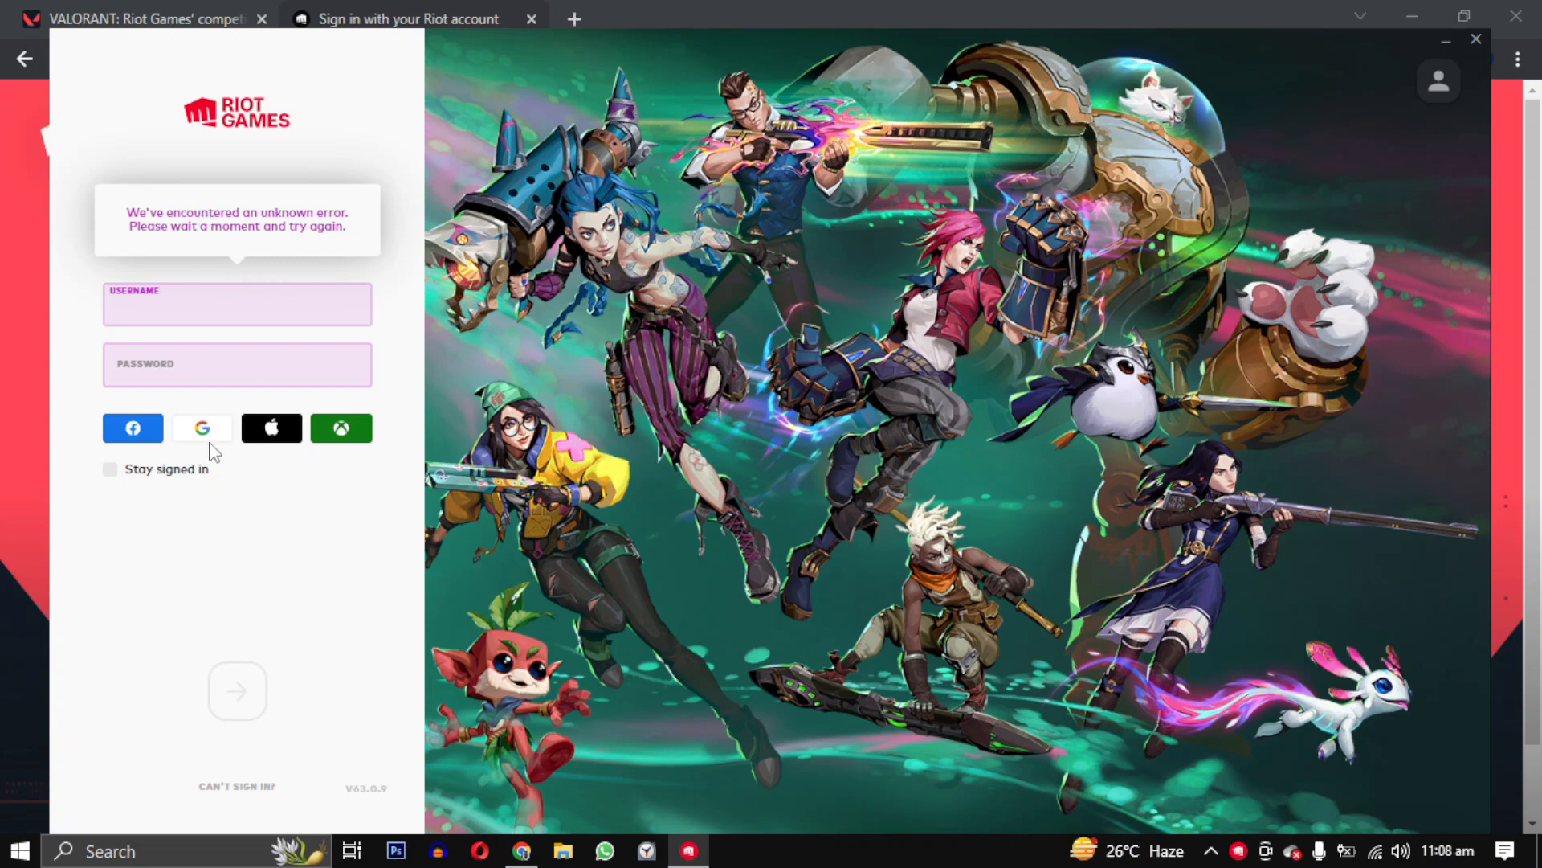
mouse_move(111, 476)
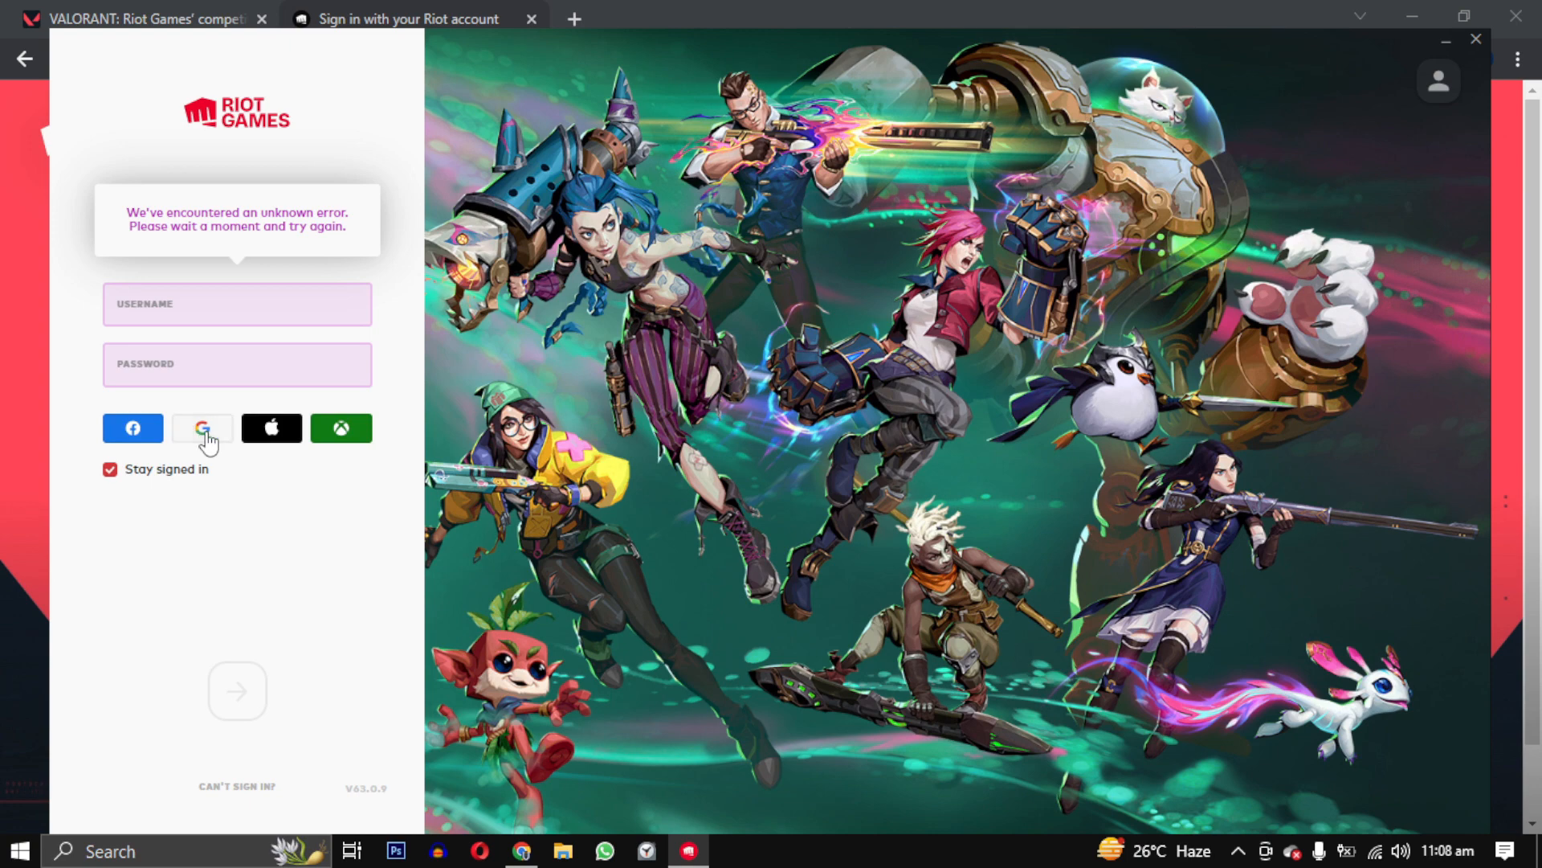
Sign in to Riot Client with Google, keeping Stay signed in checked.
left_click(202, 428)
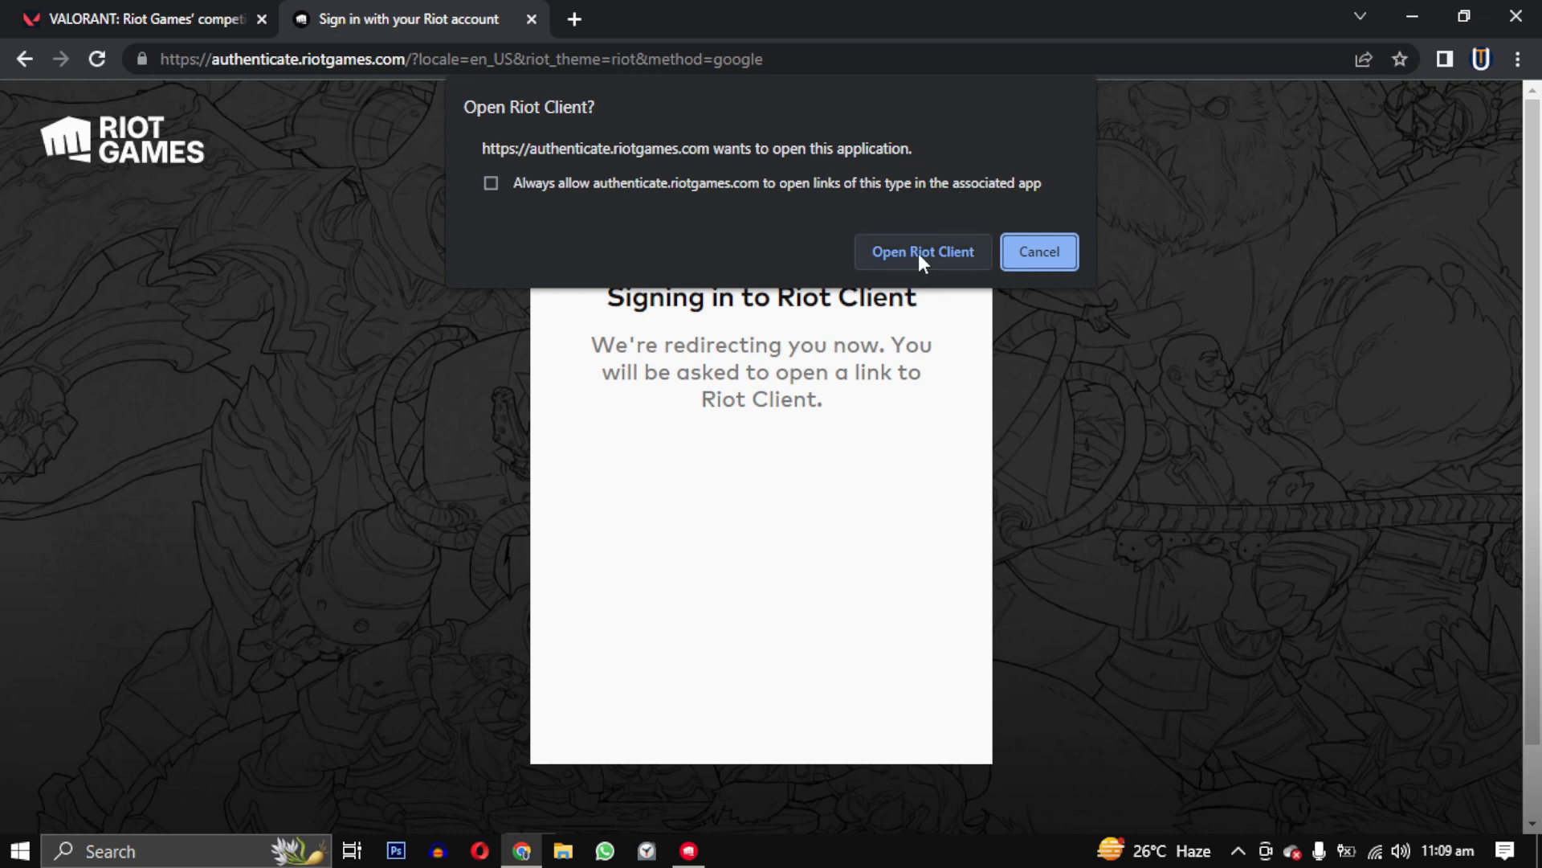
Hand sign-in back to Riot Client, then scroll through and accept the Terms of Service.
left_click(921, 252)
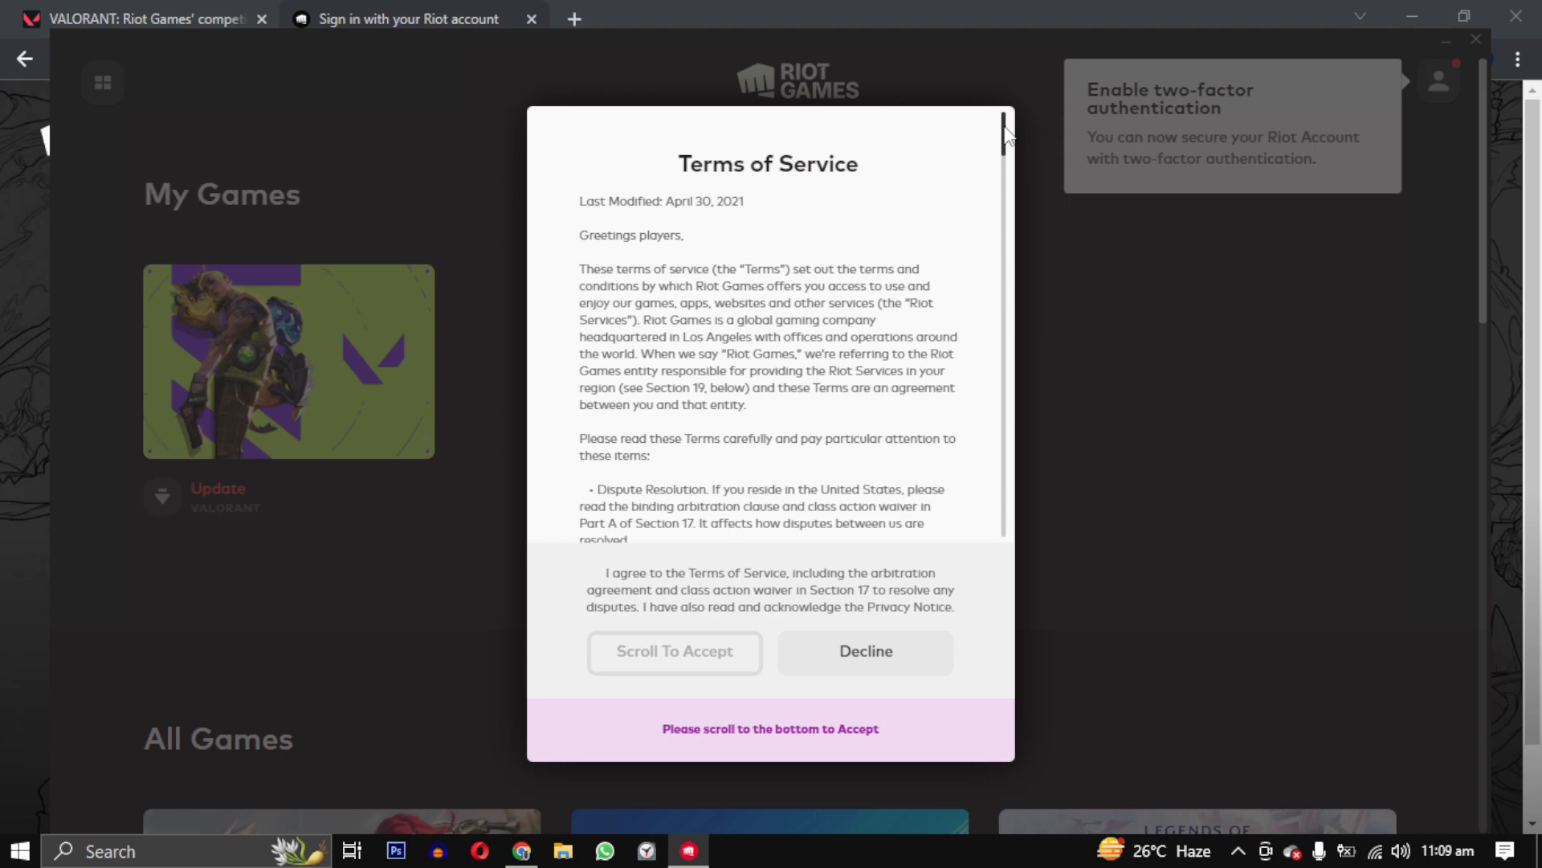
scroll("down", 3)
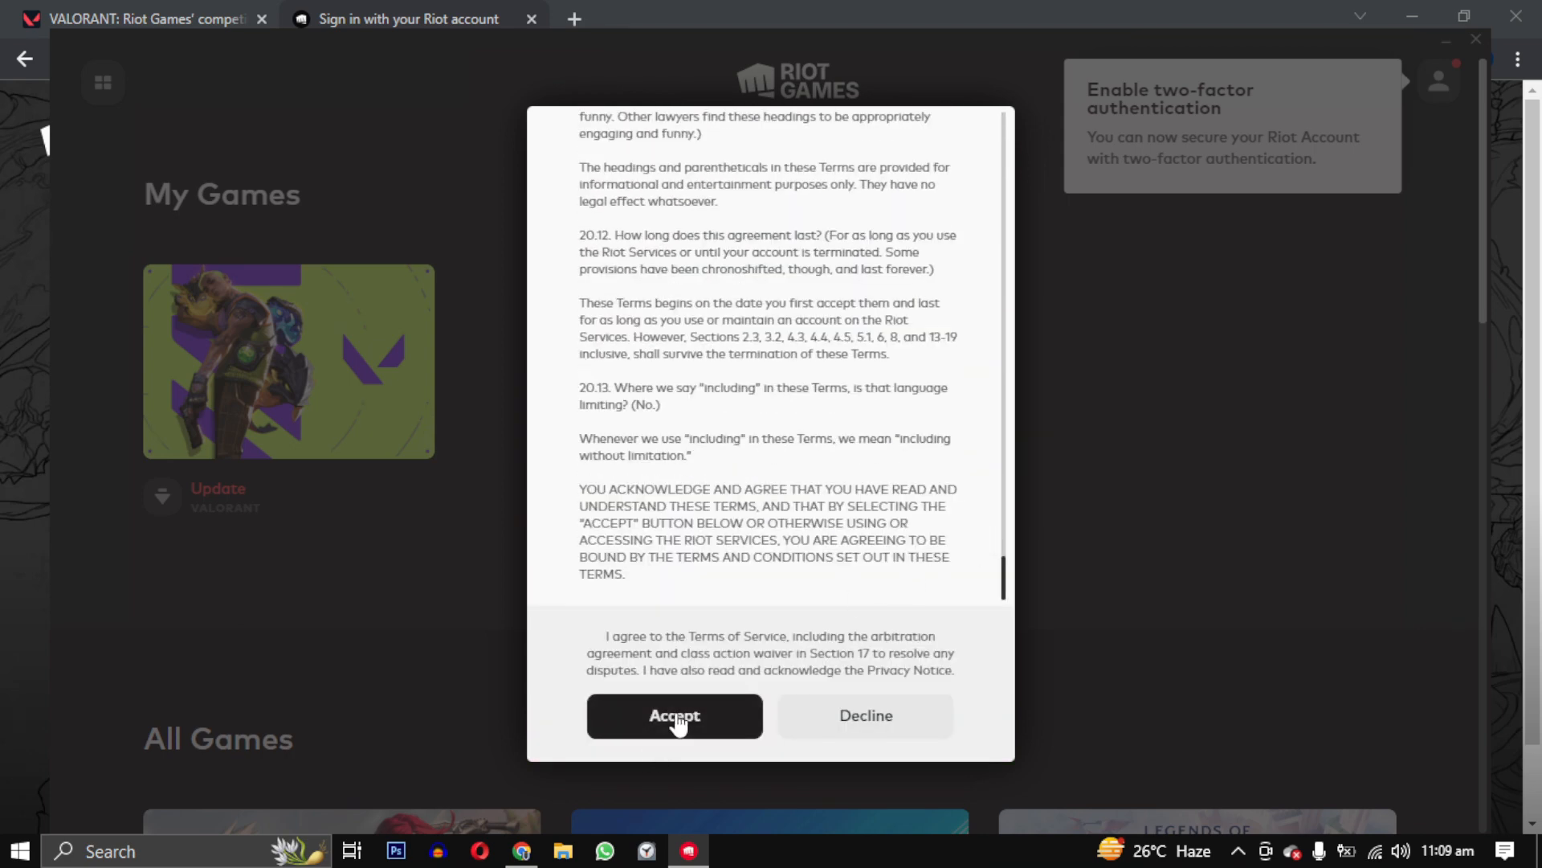
left_click(674, 715)
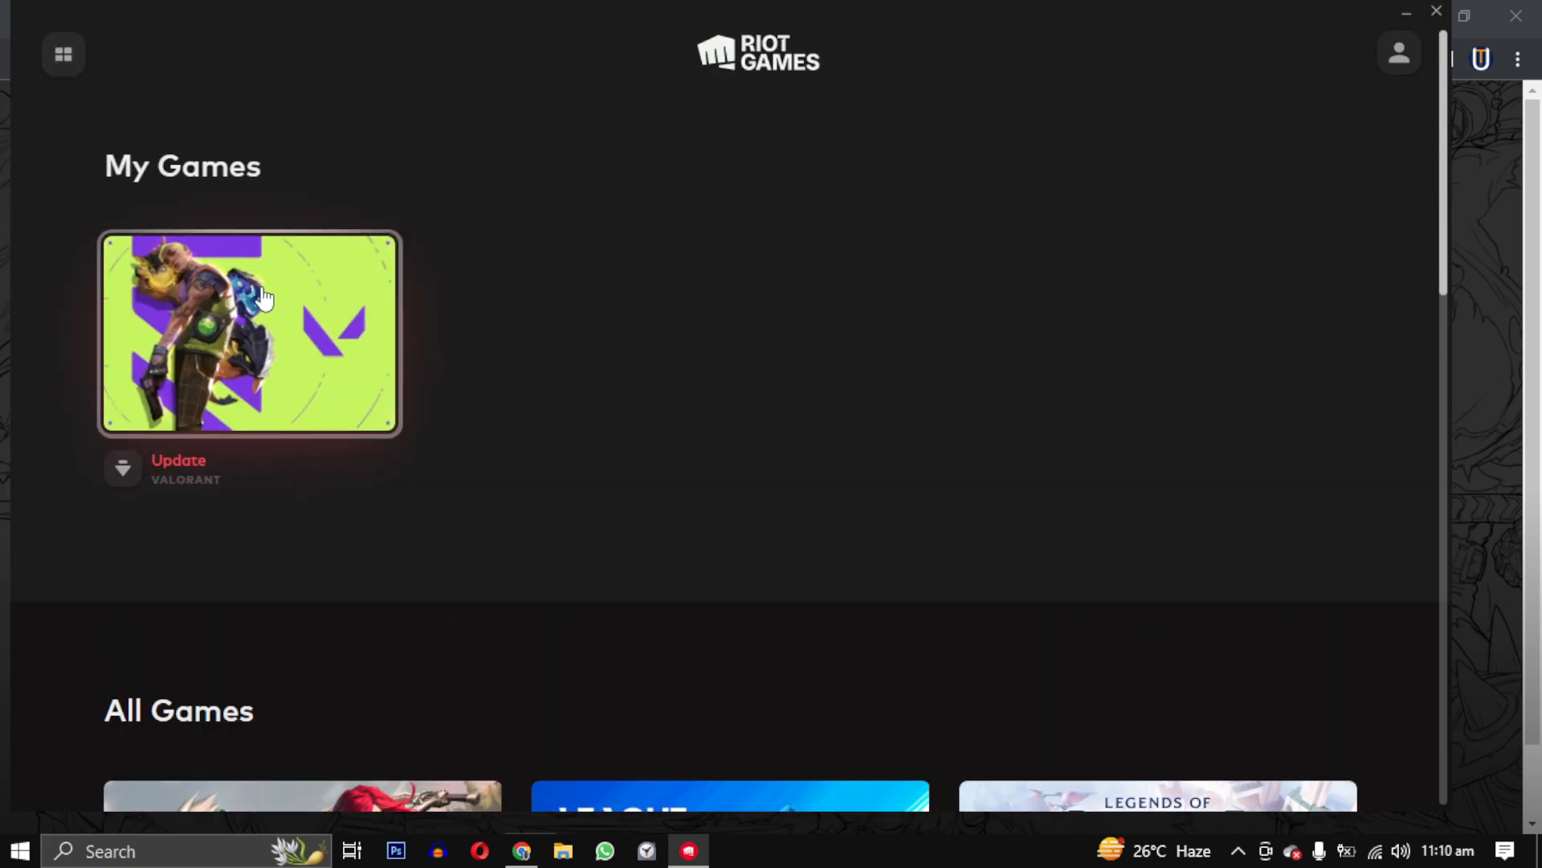
Start the VALORANT update from its client page and approve the UAC prompt.
left_click(249, 331)
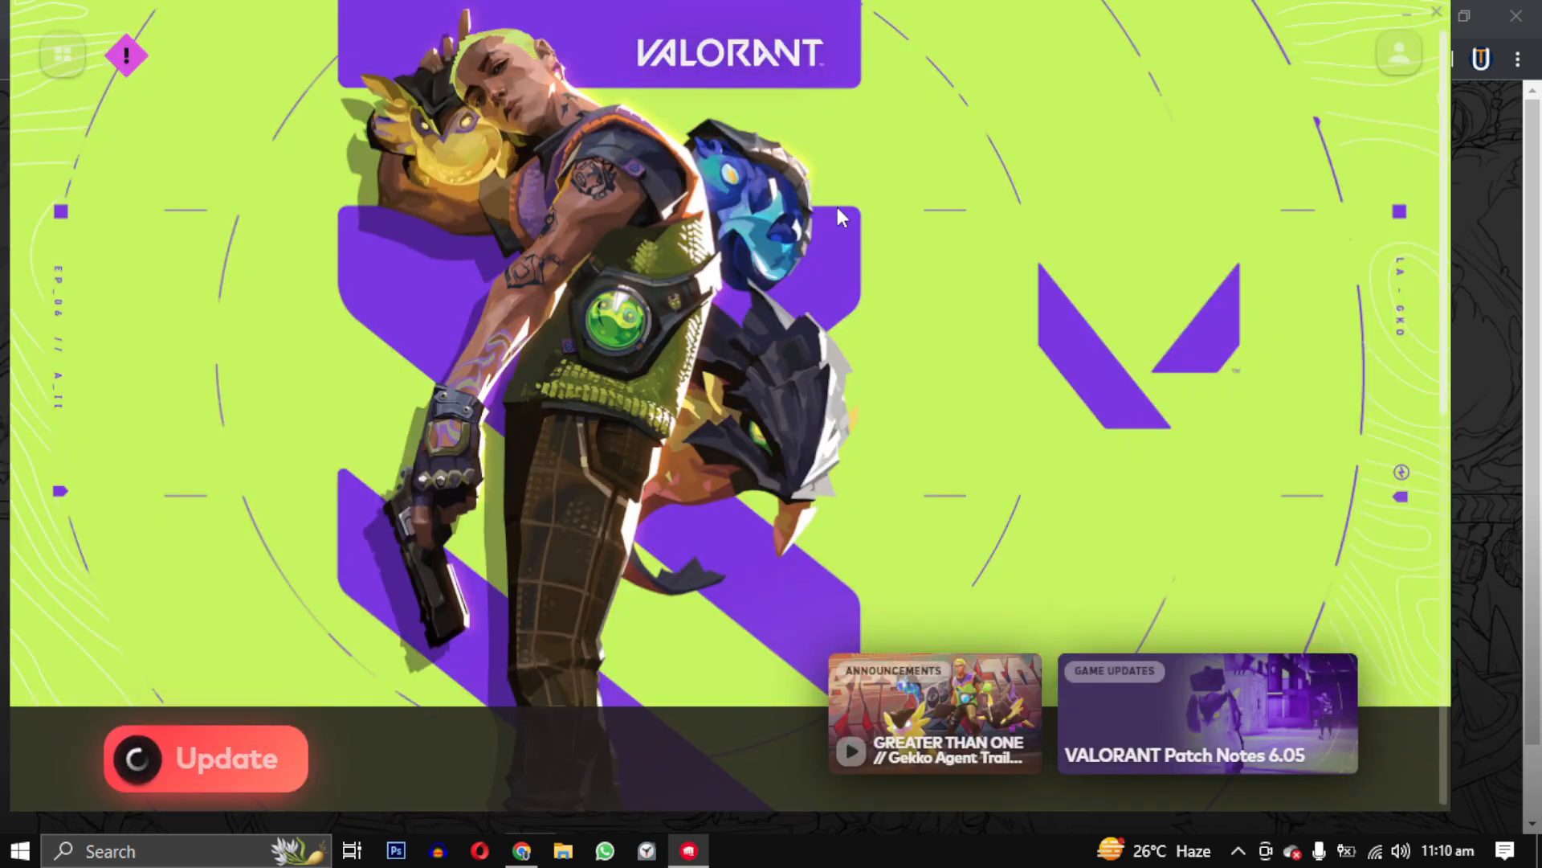
left_click(206, 758)
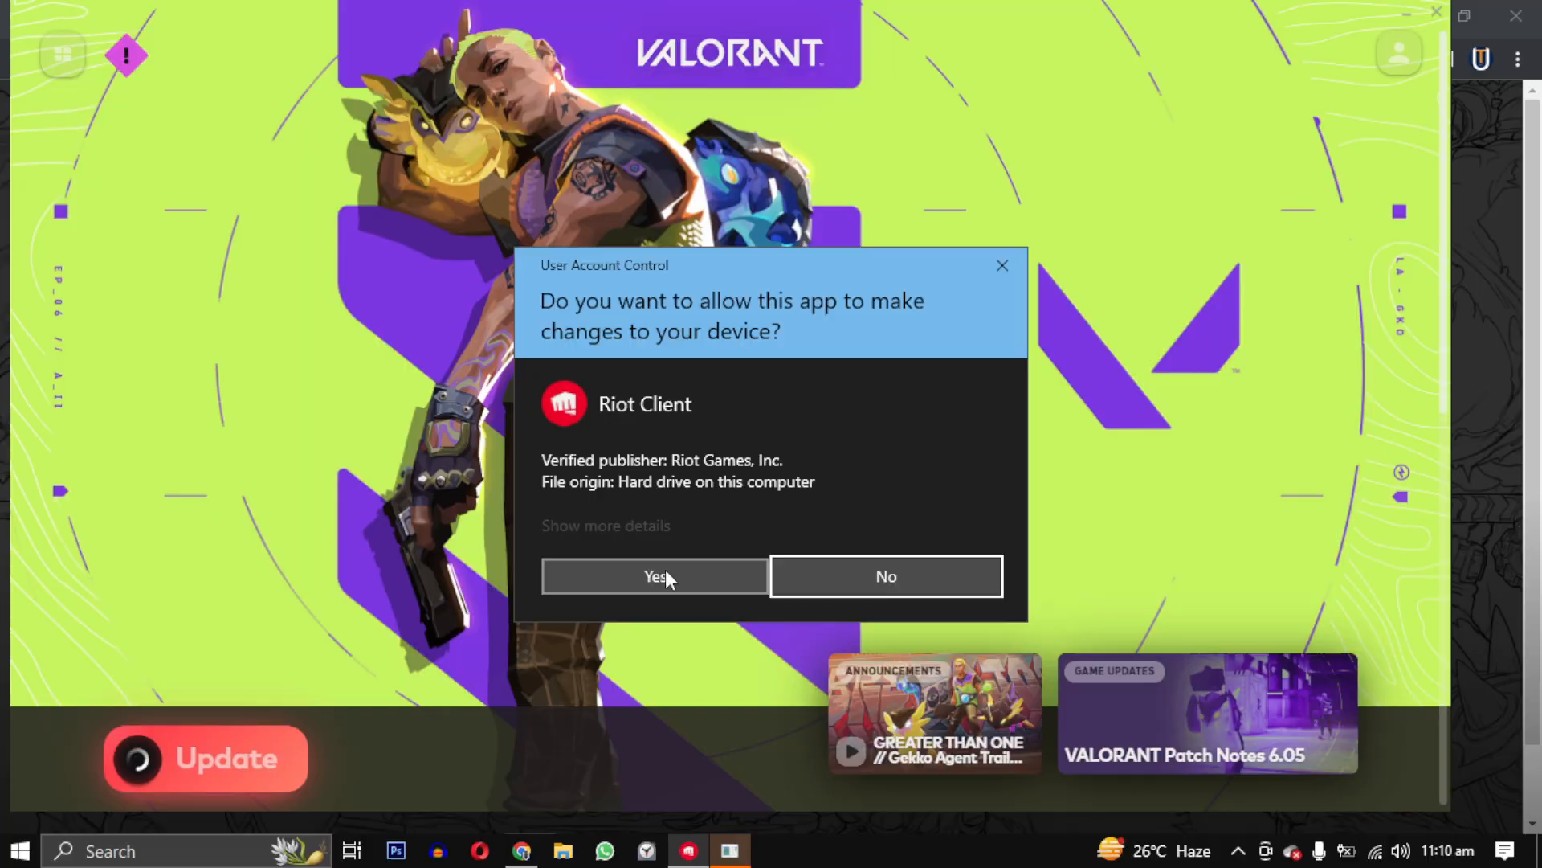
left_click(654, 575)
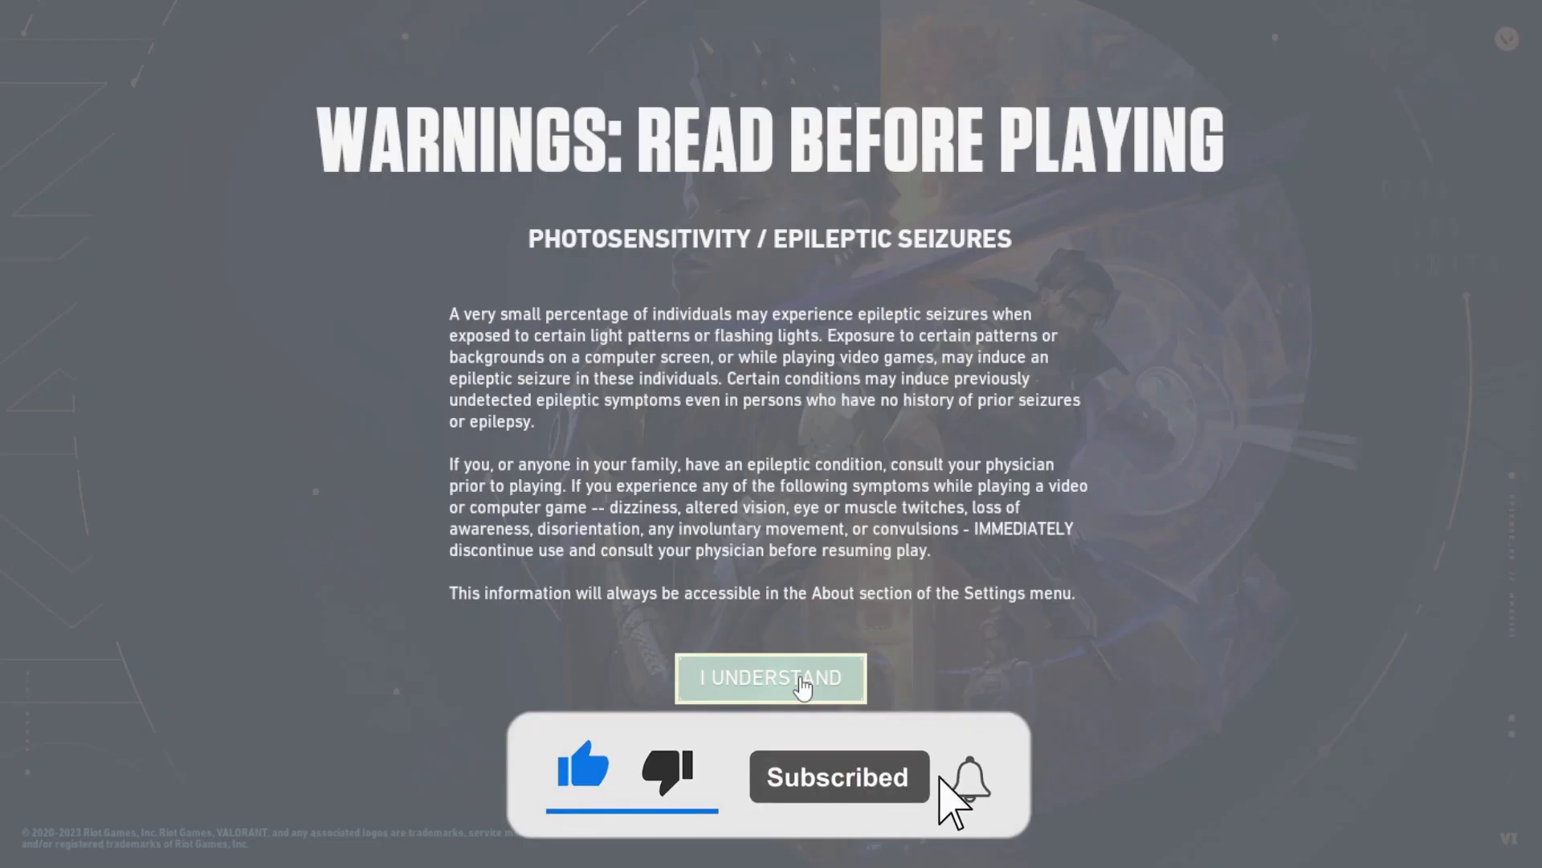
Acknowledge the photosensitivity warning with I UNDERSTAND to enter gameplay.
left_click(769, 678)
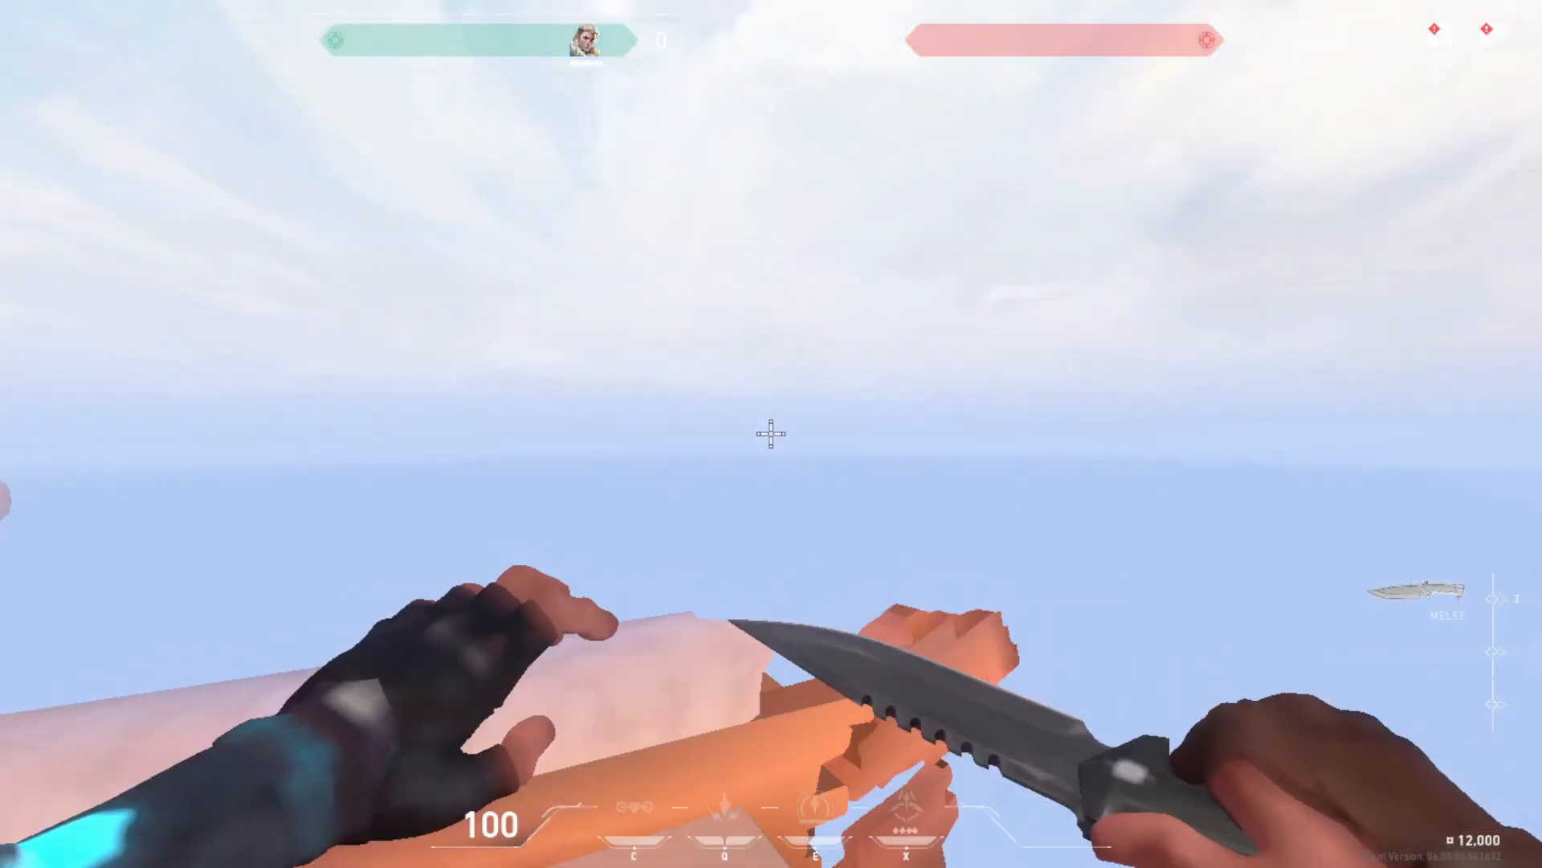